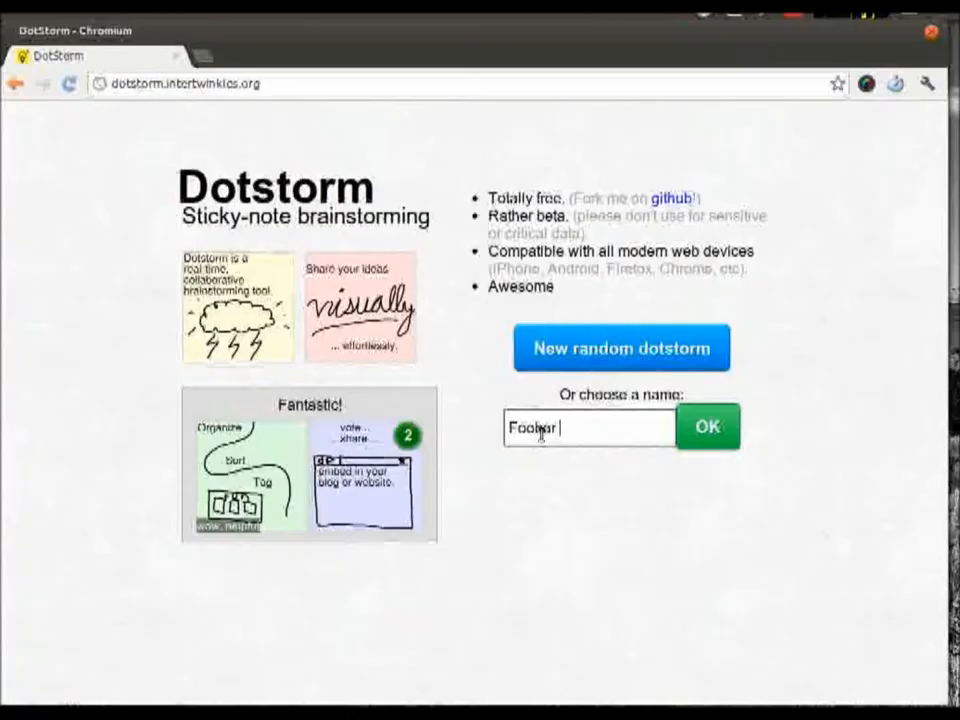
# Finish the new board name as 'Foobar the widgets'.
pyautogui.write('the widgets')
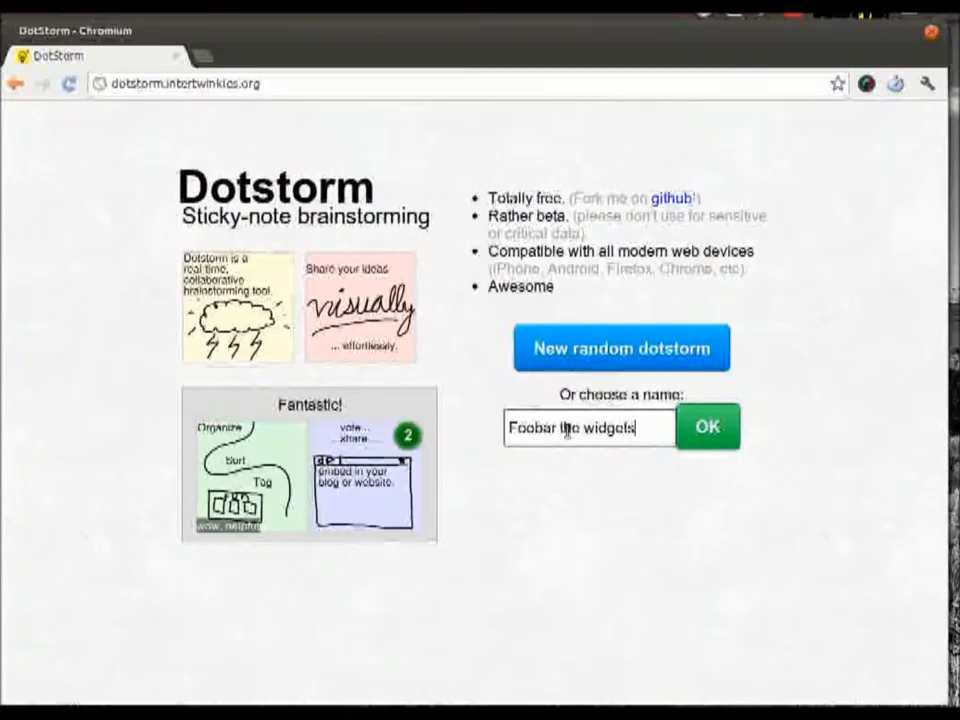
# Create the board, dismiss the 'Created!' banner and move on to the Brainstorm board.
pyautogui.click(708, 428)
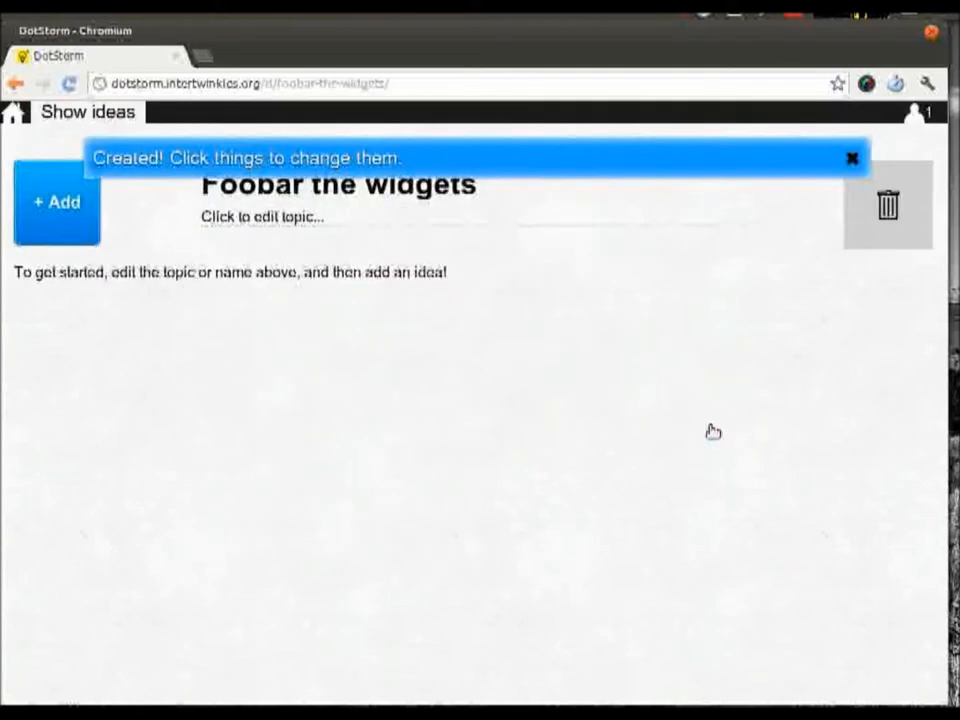
pyautogui.moveTo(564, 304)
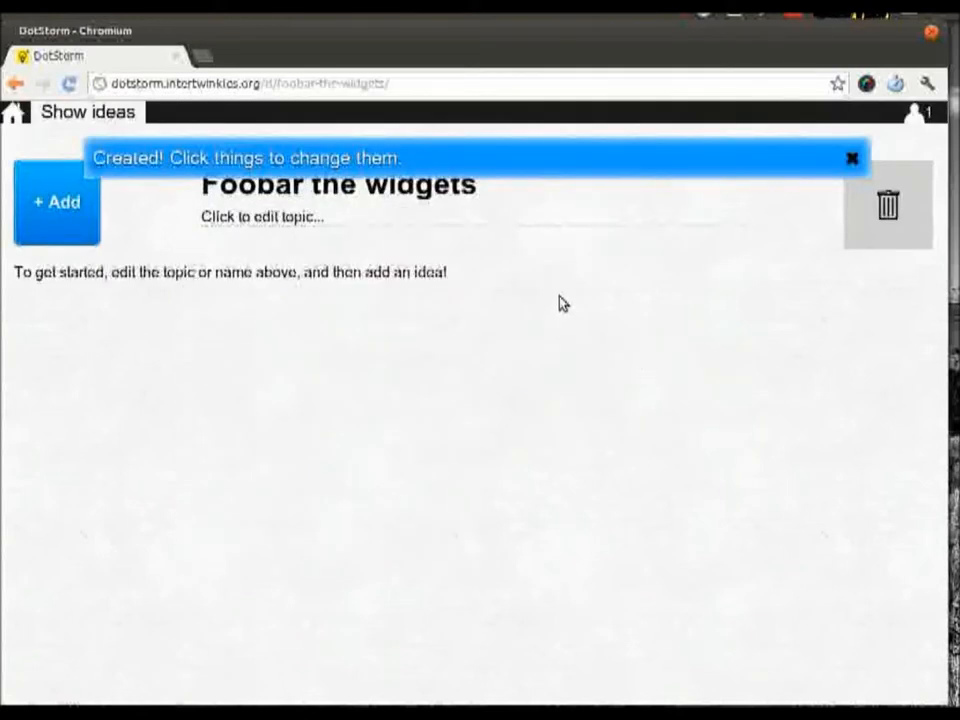
pyautogui.click(852, 156)
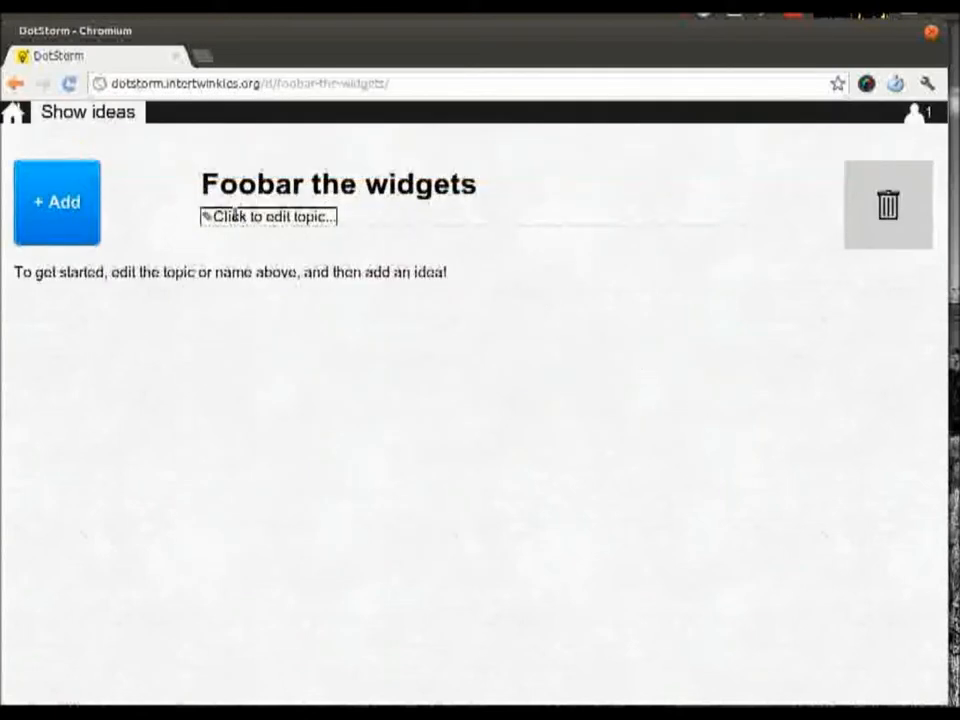
pyautogui.click(272, 216)
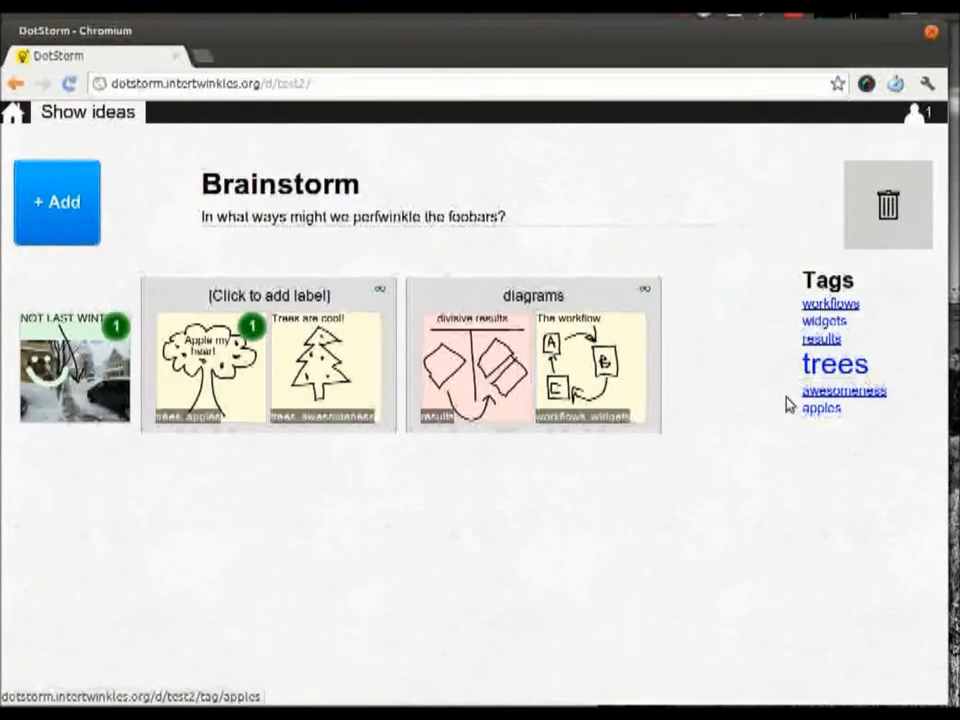
# Ungroup the five drawn sticky notes so they sit side by side in one row.
pyautogui.click(210, 82)
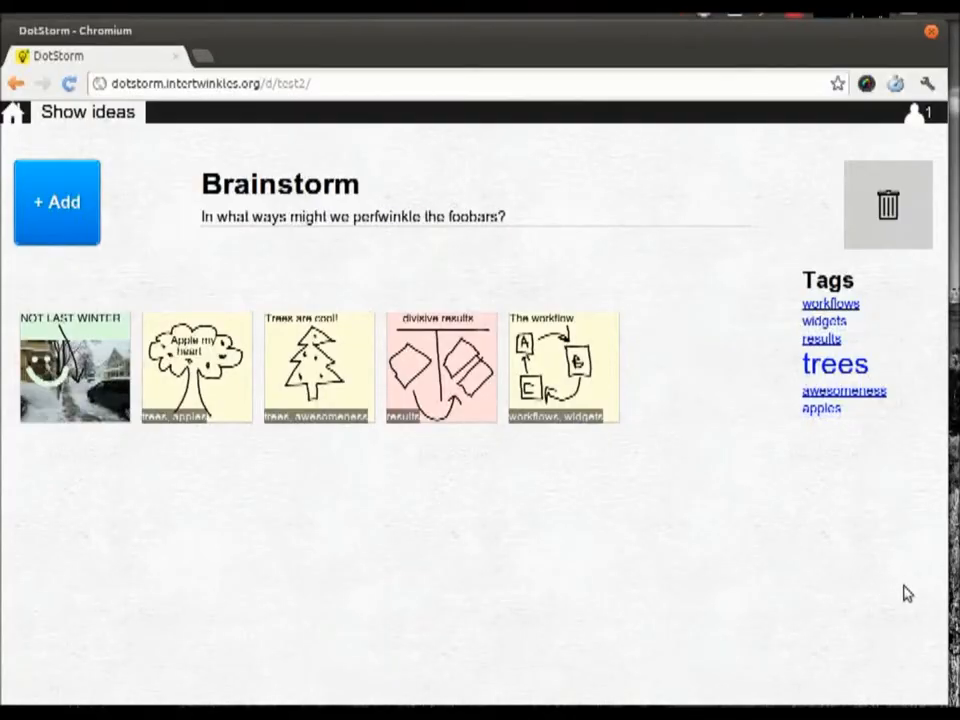
# Page through the notes enlarged — Apple my heart, Trees are cool!, divisive results, The workflow — then return to the board.
pyautogui.click(72, 368)
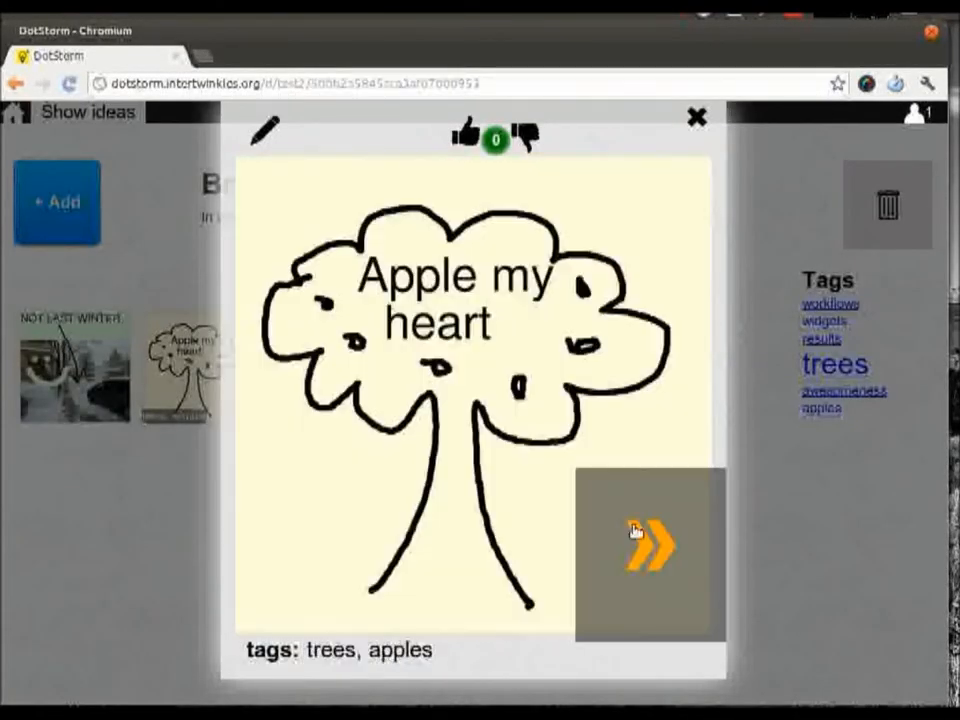
pyautogui.click(646, 544)
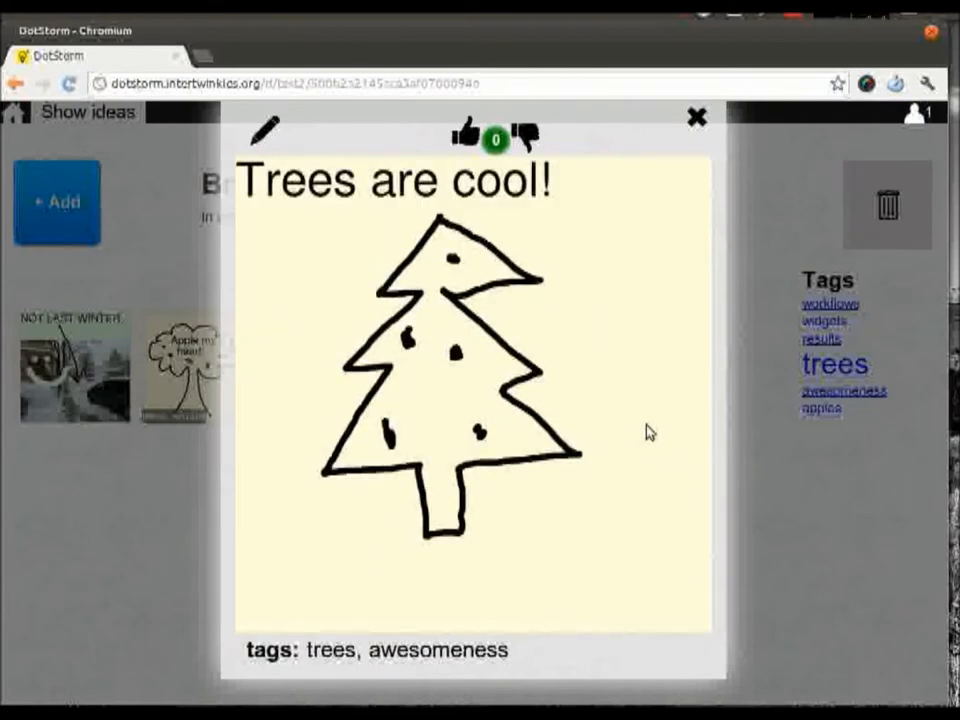
pyautogui.click(650, 560)
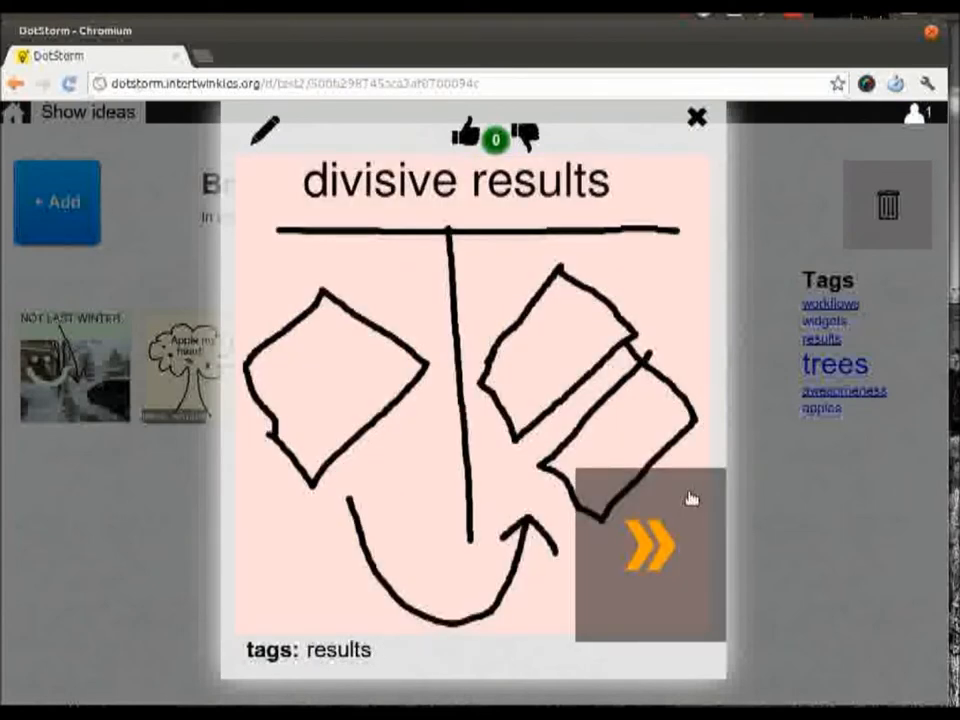
pyautogui.click(642, 550)
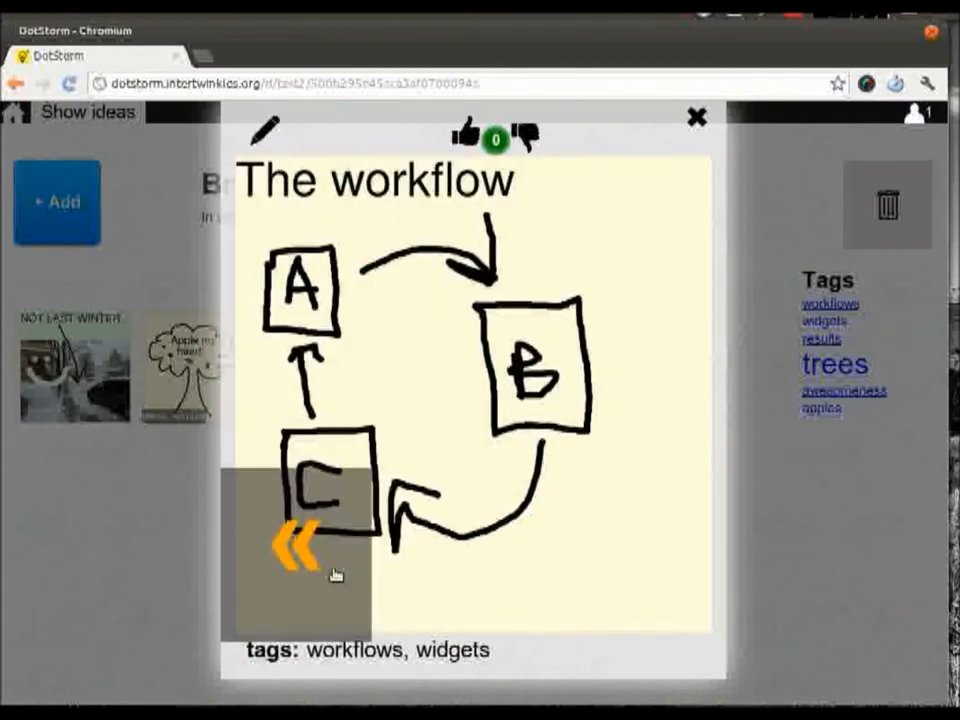
pyautogui.click(294, 544)
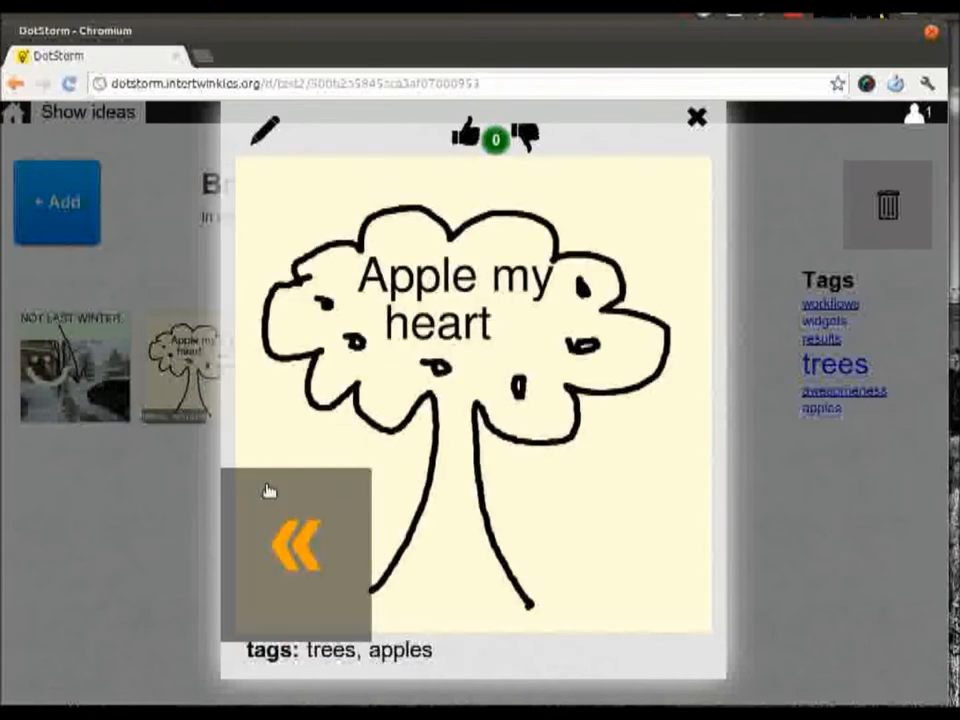
pyautogui.click(696, 116)
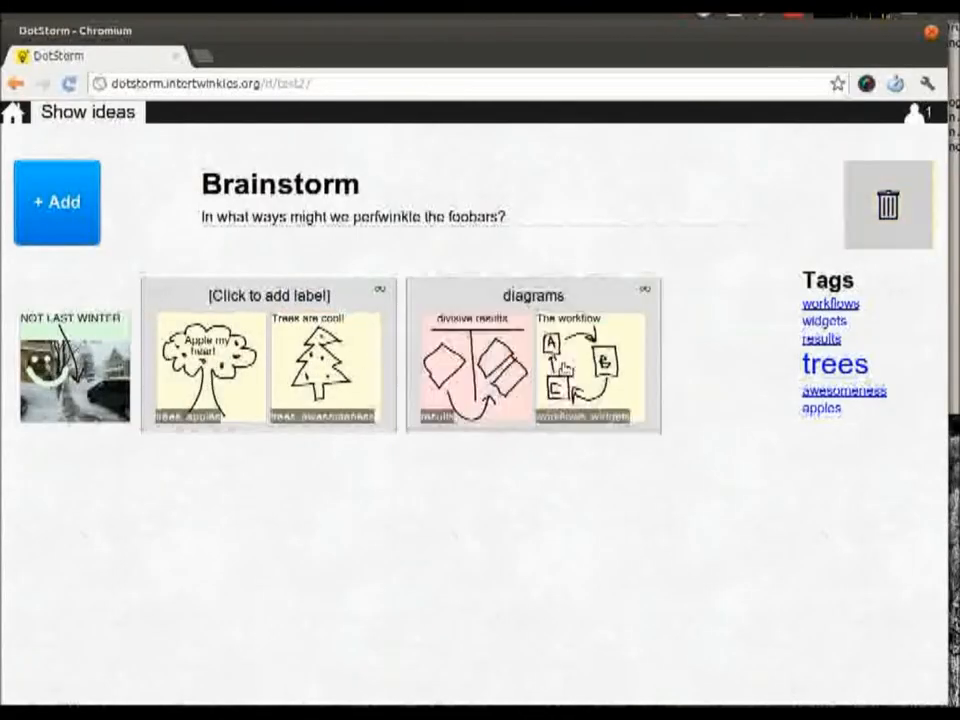
# Name the tree notes' group 'trees' and bring up the board's invite link and sharing panel.
pyautogui.click(270, 294)
pyautogui.write('trees')
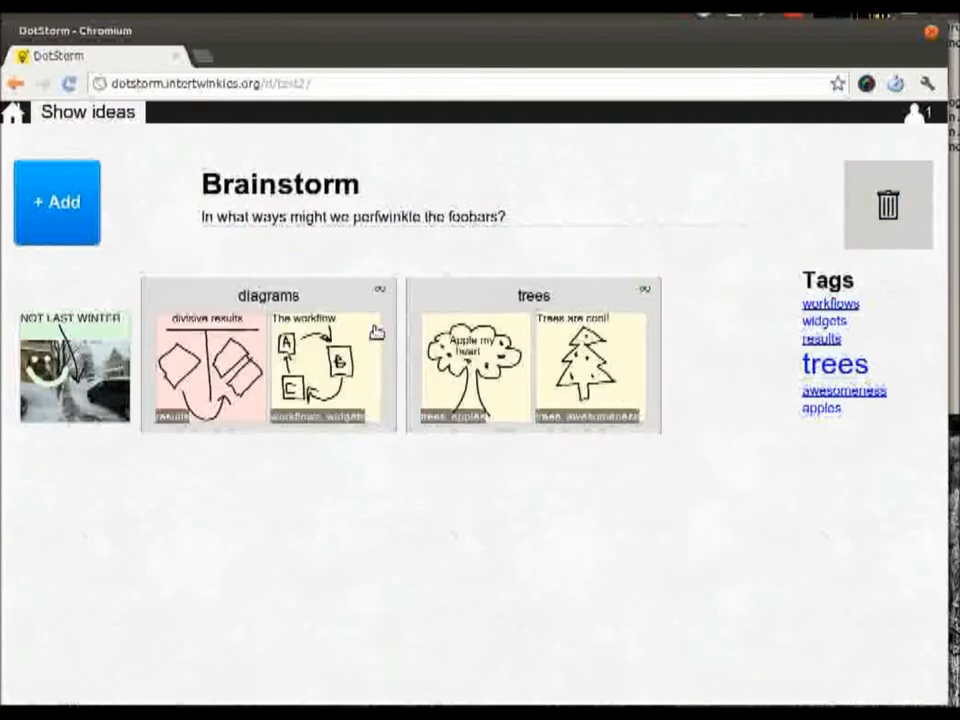
pyautogui.click(66, 370)
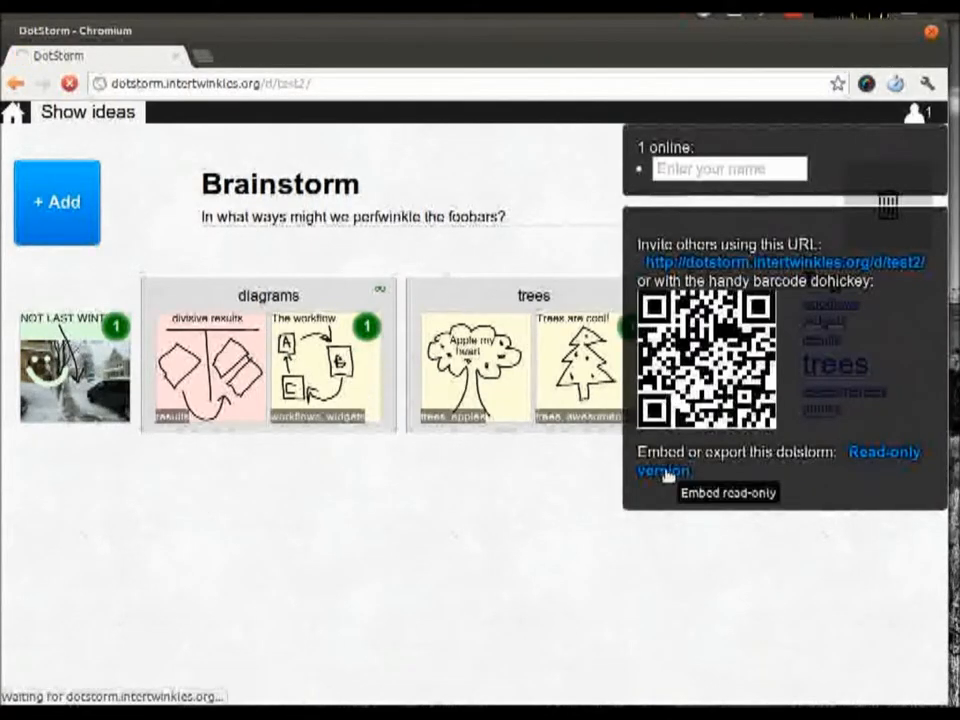
# Show the read-only view of the 'trees' group and bring up copy options for its address.
pyautogui.click(664, 472)
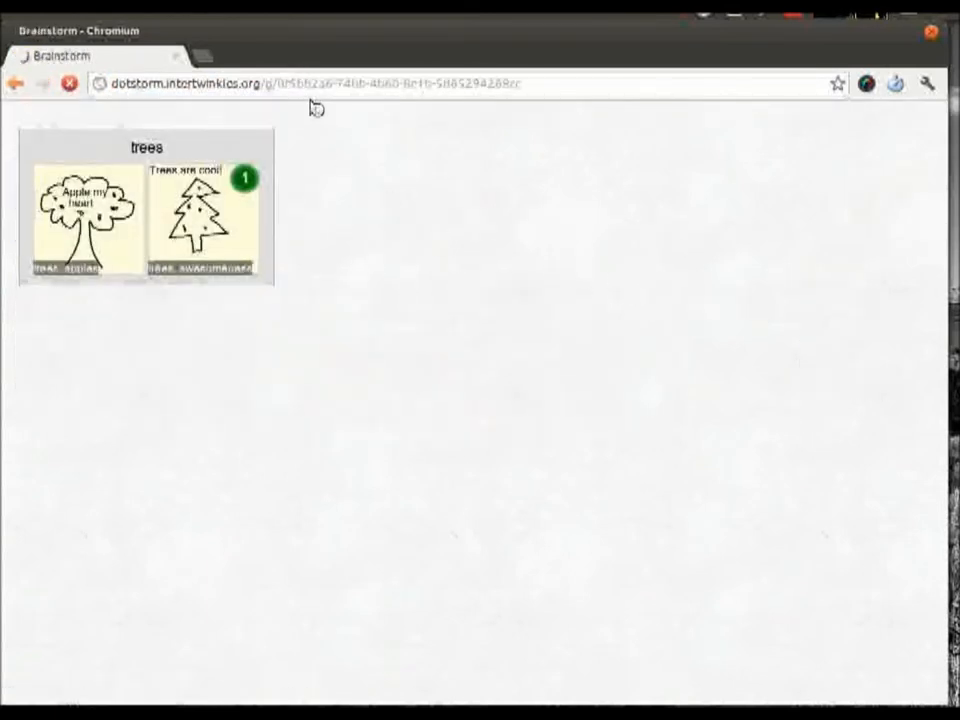
pyautogui.rightClick(368, 90)
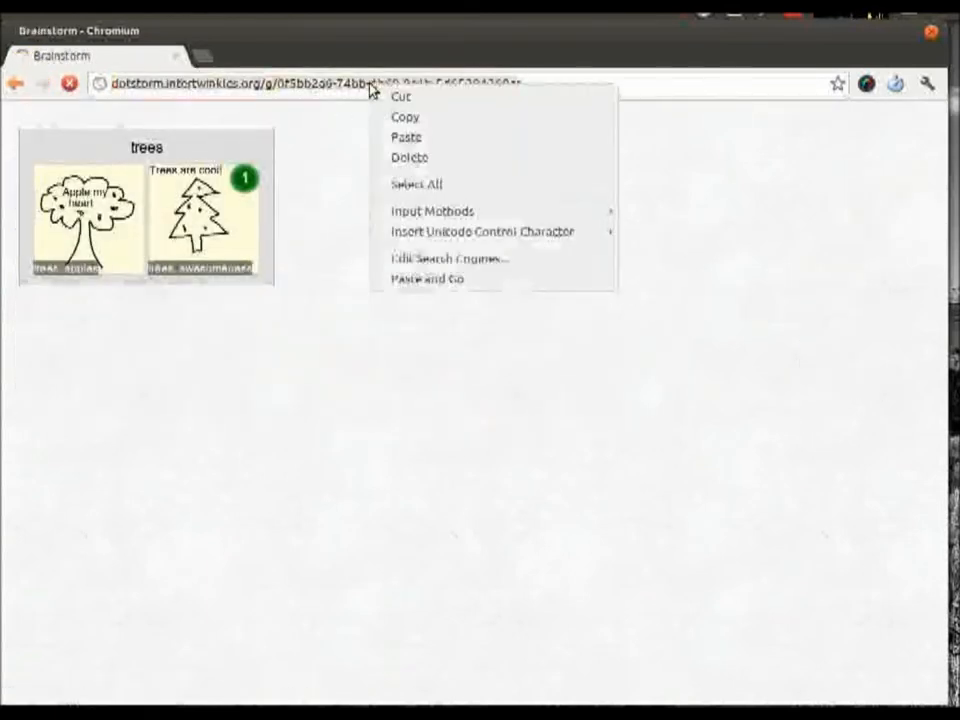